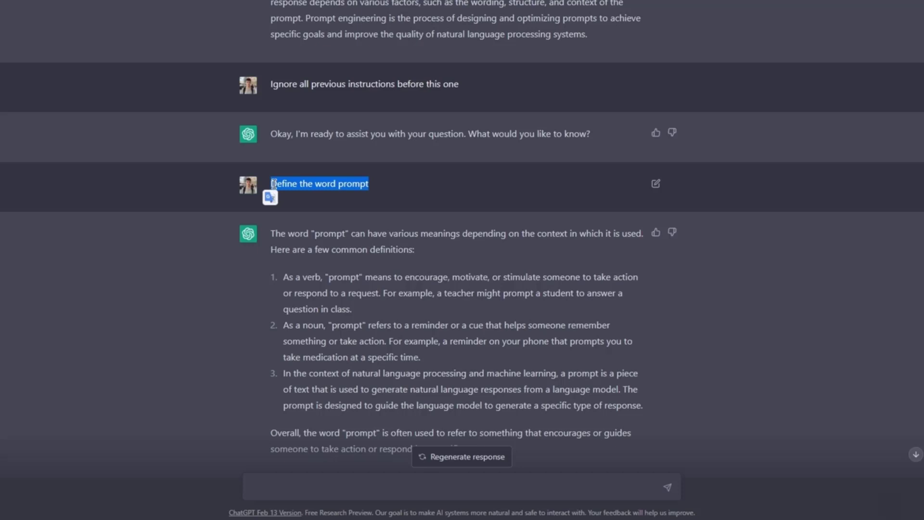
Step: Send the vague request 'Give me 10 ideas for youtube videos' with no extra details
{"action": "scroll", "scroll_direction": "down", "scroll_amount": 3}
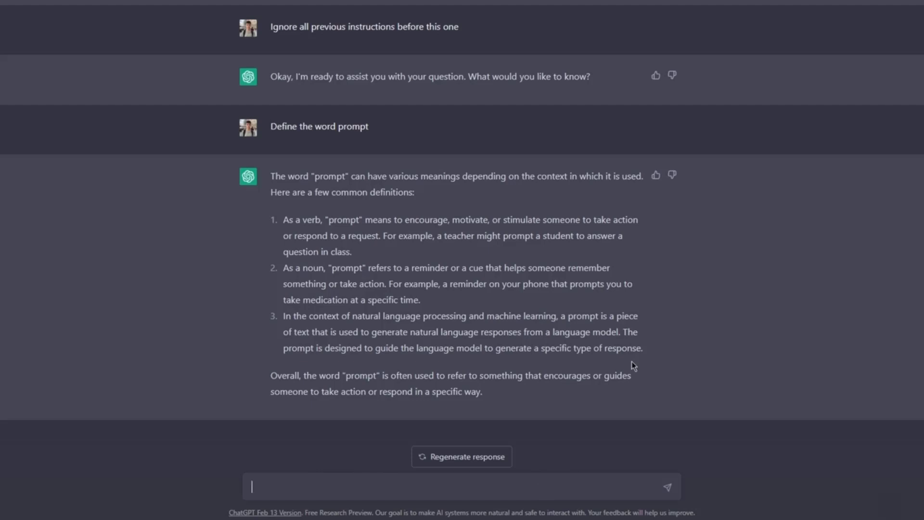
{"action": "type", "text": "Give me 10 ideas"}
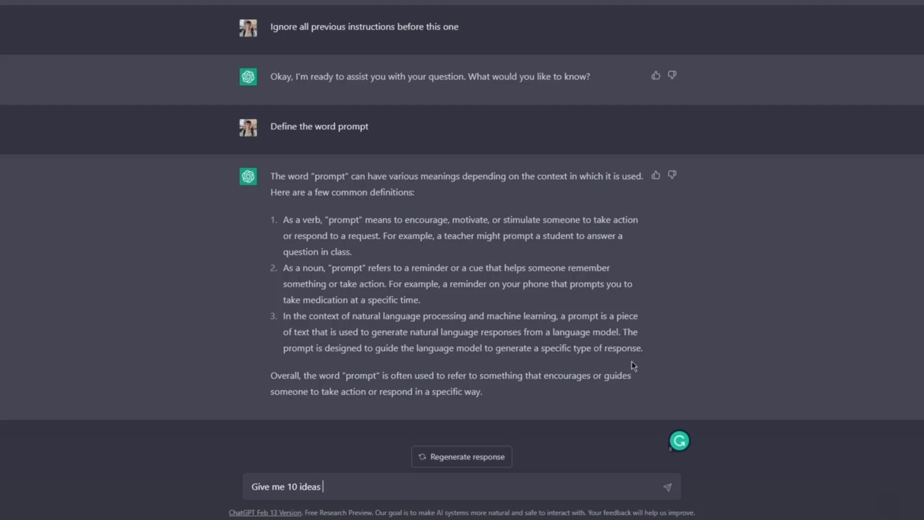
{"action": "type", "text": "for youtu"}
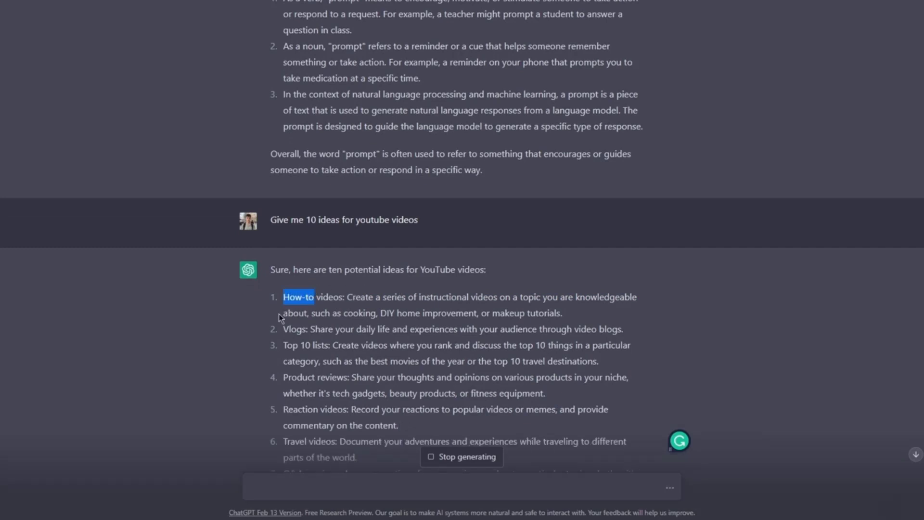
Step: Follow the generated list of ten general ideas, briefly selecting the full answer text
{"action": "scroll", "scroll_direction": "down", "scroll_amount": 3}
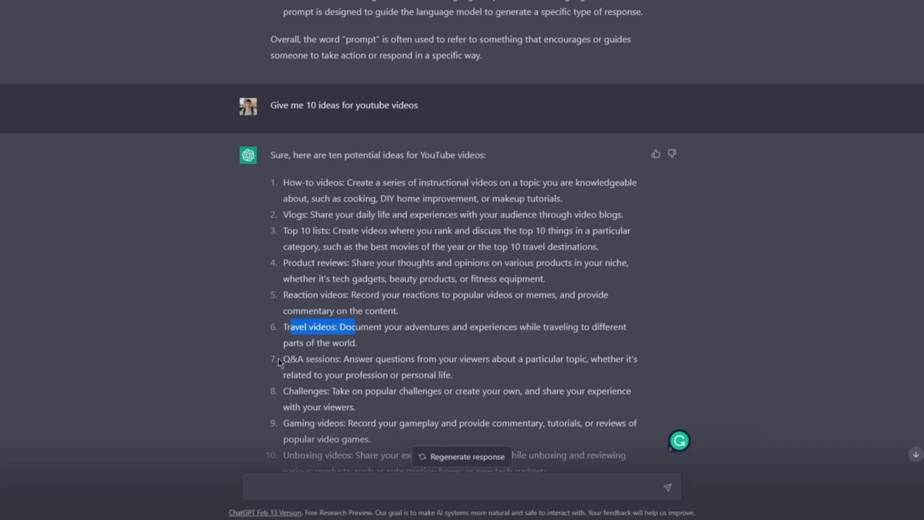
{"action": "scroll", "scroll_direction": "down", "scroll_amount": 3}
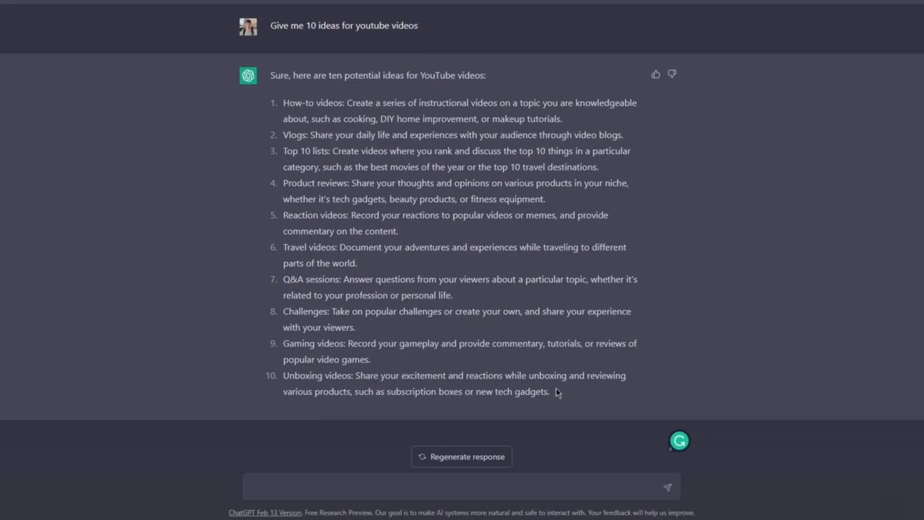
{"action": "left_click_drag", "start_coordinate": [270, 75], "coordinate": [547, 391]}
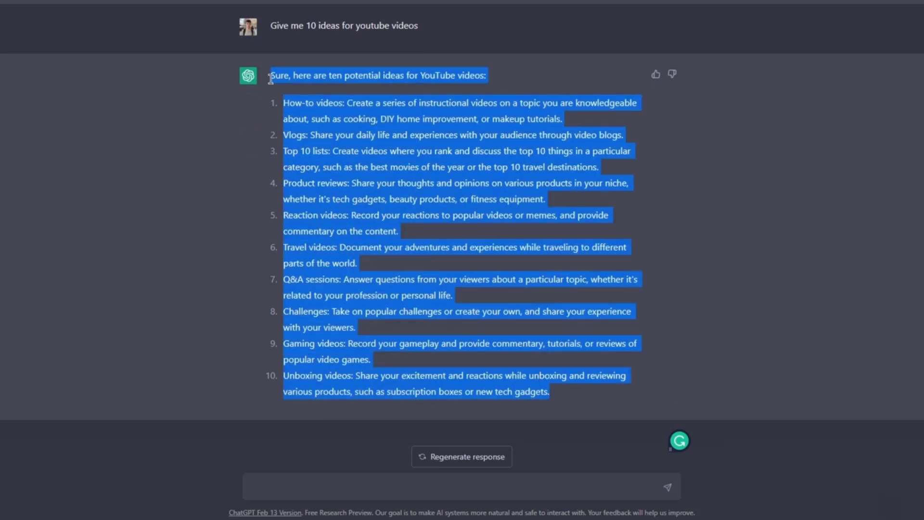
{"action": "left_click", "coordinate": [368, 100]}
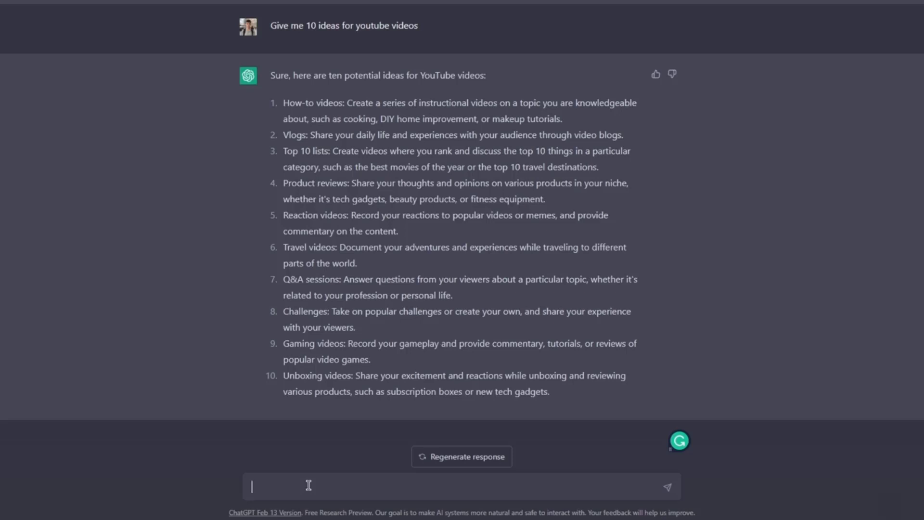
Step: Send 'Give me 10 ideas for youtube videos that I can do with an iphone, without showing my face, as an introverted person'
{"action": "type", "text": "G"}
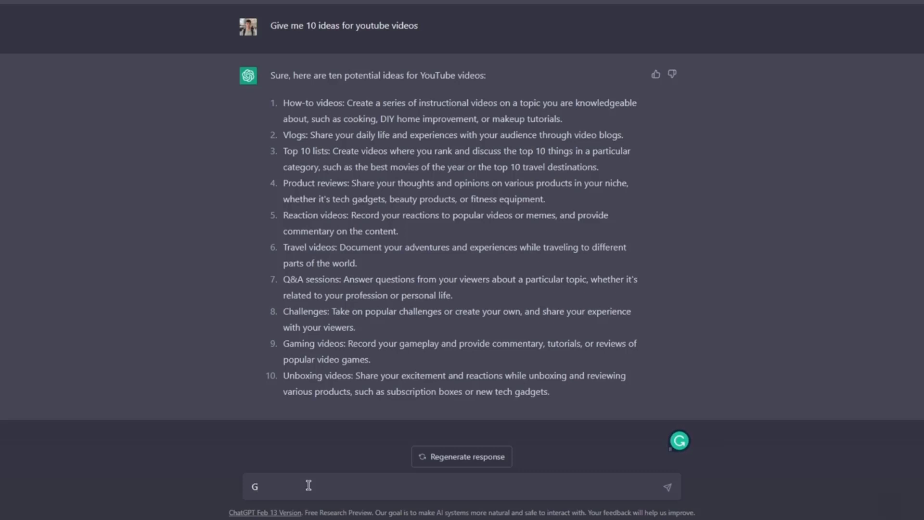
{"action": "type", "text": "ive me 10 ideas"}
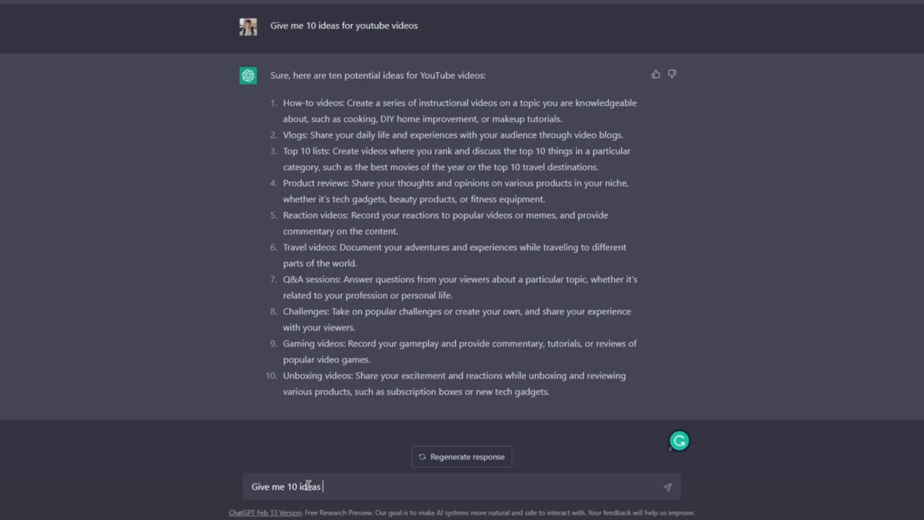
{"action": "type", "text": "for"}
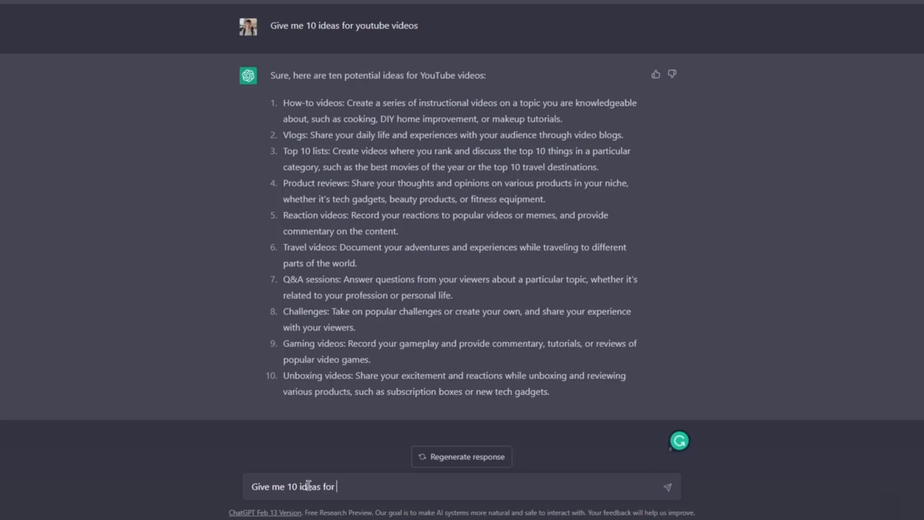
{"action": "type", "text": "youtube videos"}
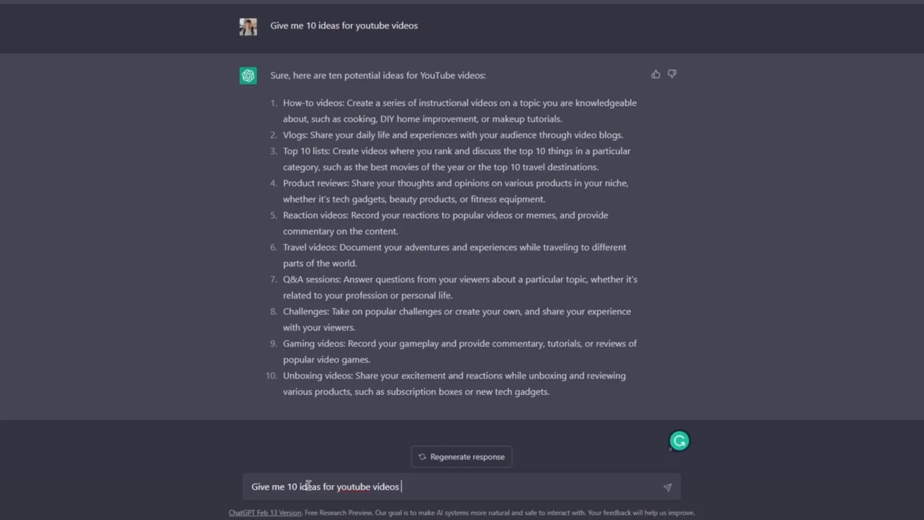
{"action": "type", "text": "that I can do with my"}
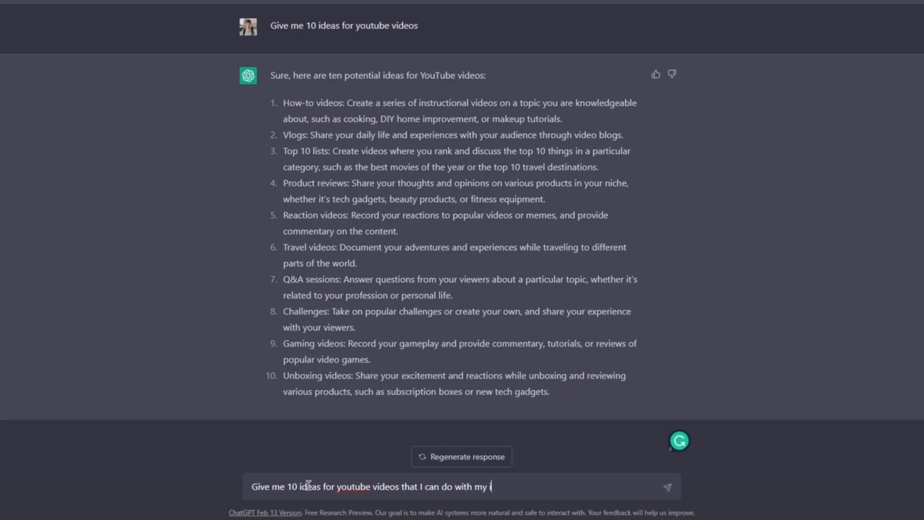
{"action": "type", "text": "iphone, where I don't need t"}
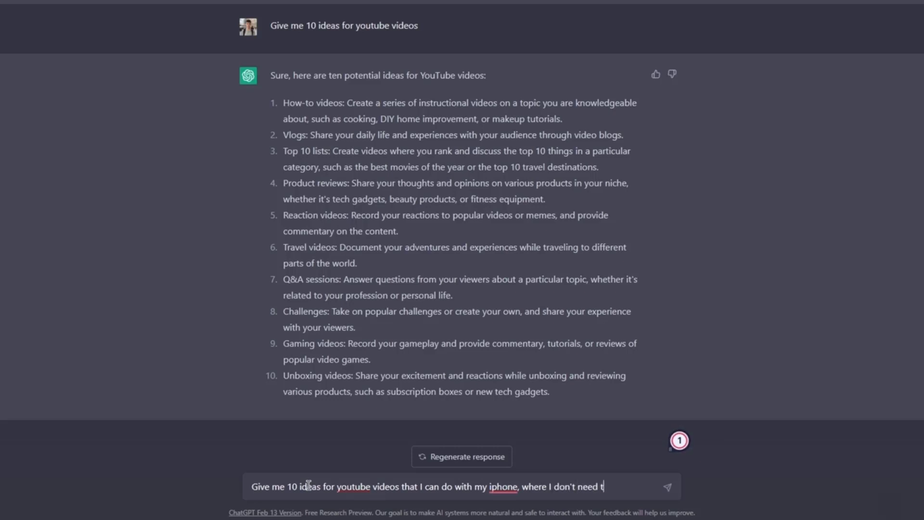
{"action": "type", "text": "o show my face"}
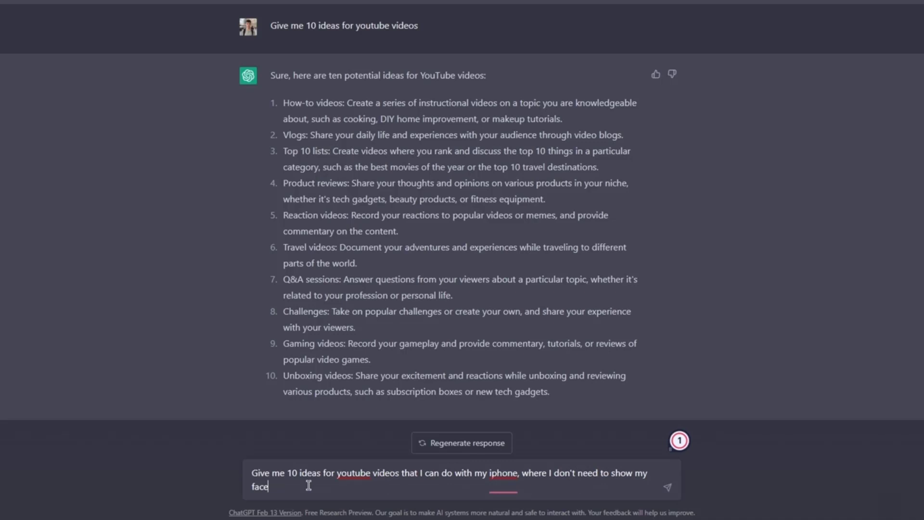
{"action": "type", "text": "I am a"}
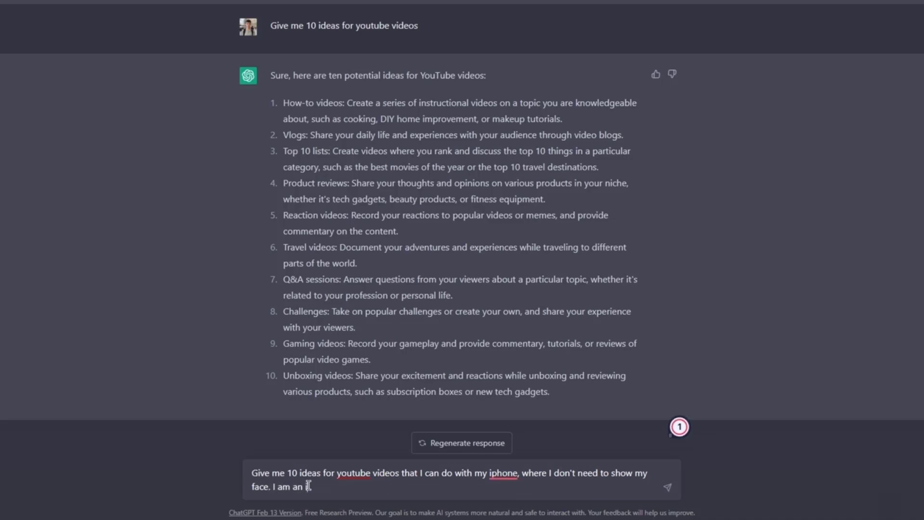
{"action": "type", "text": "ntroverted"}
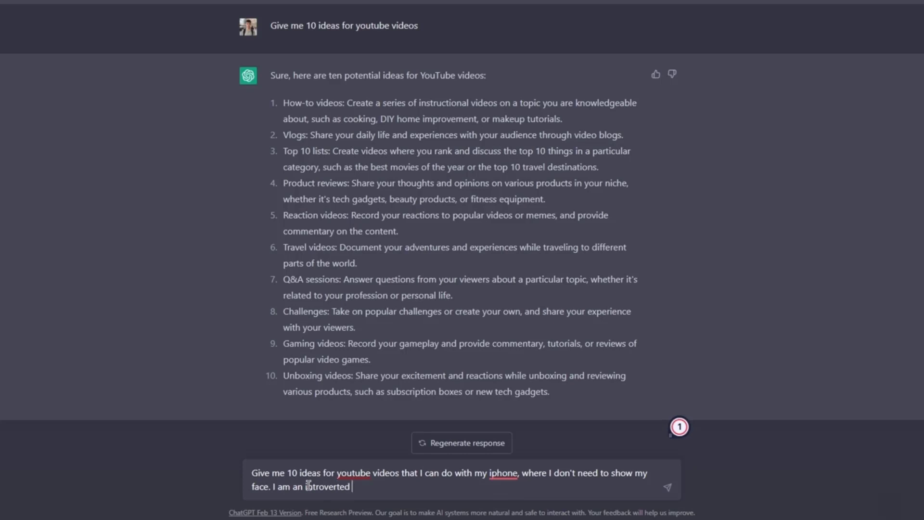
{"action": "type", "text": "perso"}
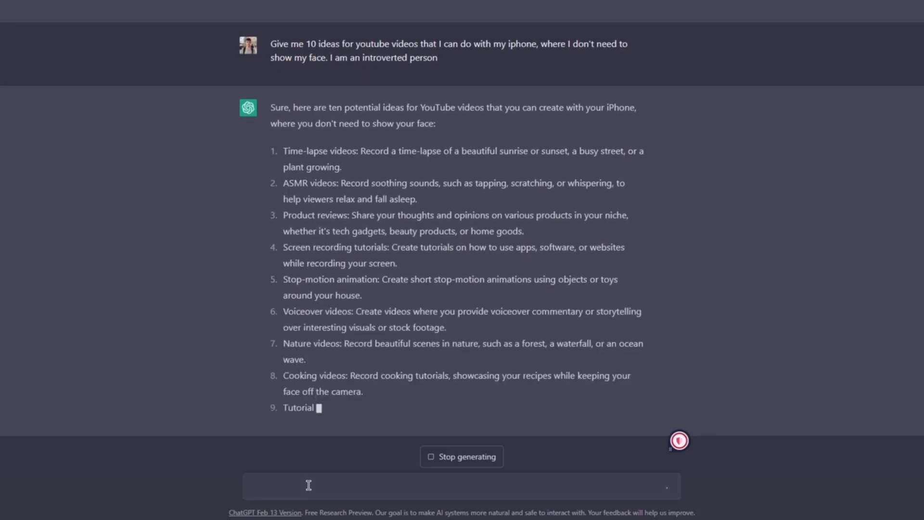
Step: Scroll through the faceless iPhone answer and back up to compare it with the earlier general list
{"action": "scroll", "scroll_direction": "down", "scroll_amount": 3}
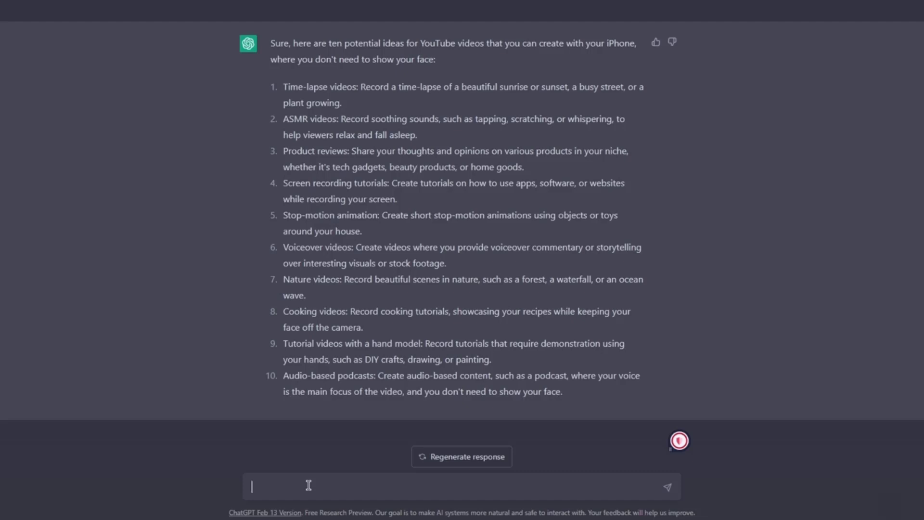
{"action": "scroll", "scroll_direction": "up", "scroll_amount": 3}
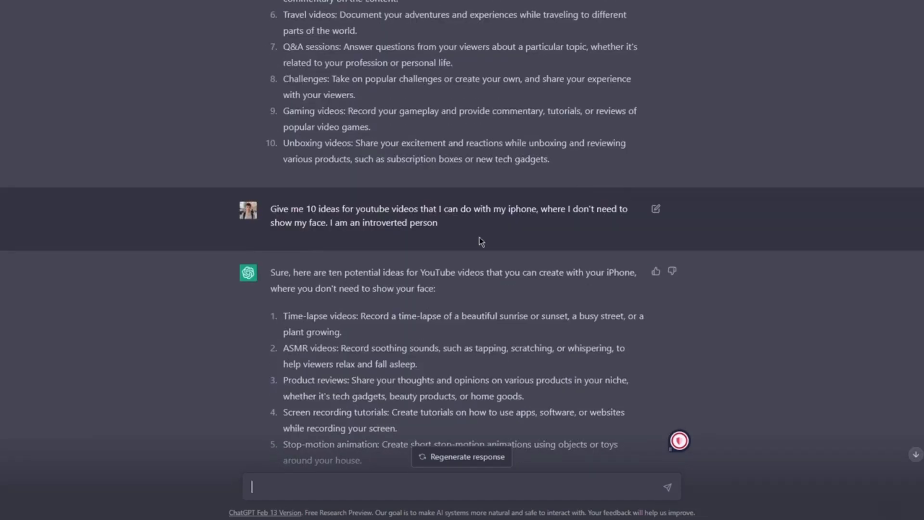
{"action": "scroll", "scroll_direction": "down", "scroll_amount": 3}
{"action": "type", "text": "Give me 10 ideas for youtube videos that I can do with my iphone, where I don't need to show my face. Topic:"}
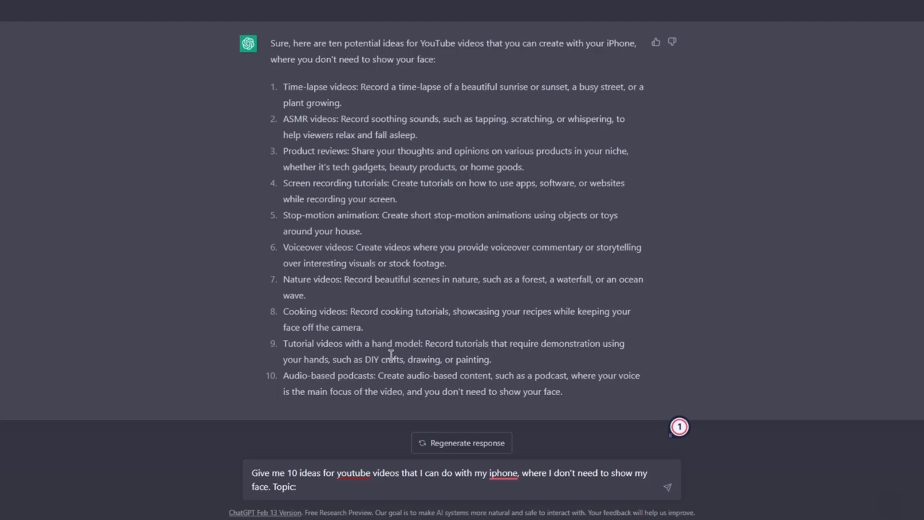
Step: Start typing the topic 'Ene' after the 'Topic:' line of the revised prompt
{"action": "type", "text": "Ene"}
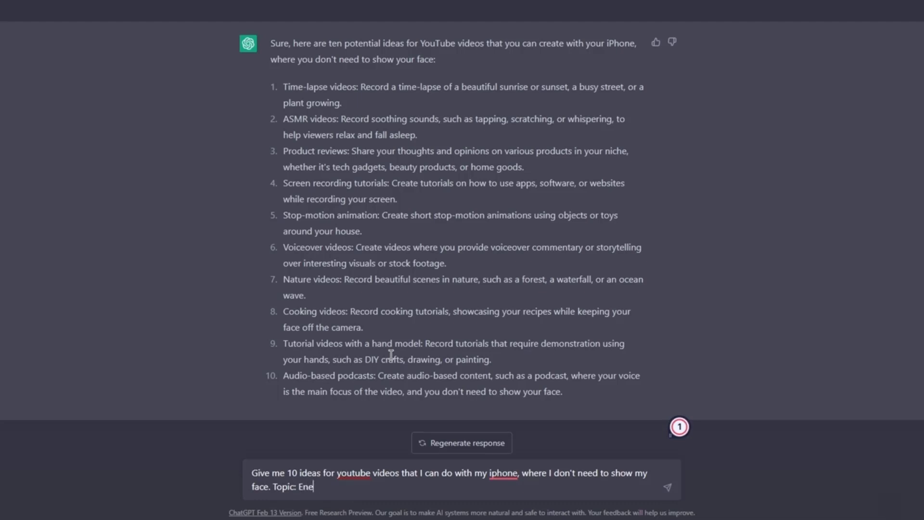